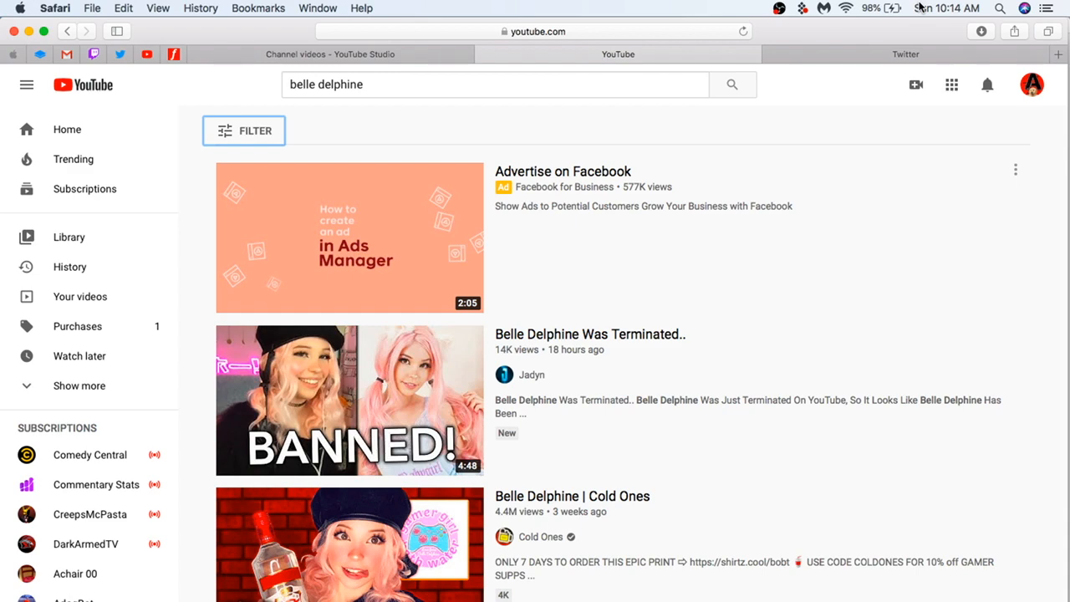
- Leave the 'belle delphine' search results via the YouTube logo for the recommended-videos home feed
click(70, 129)
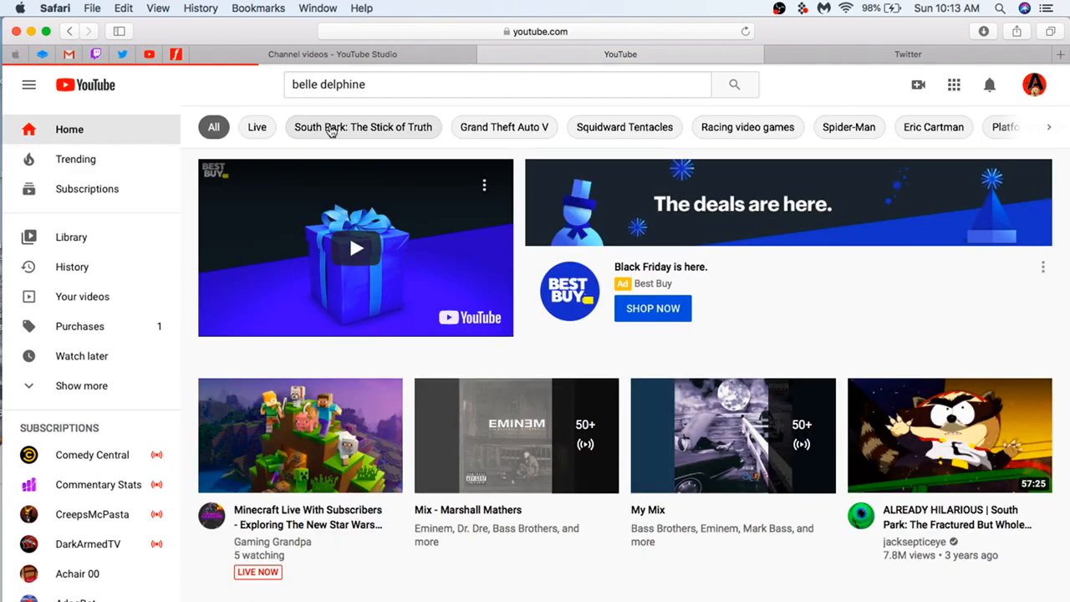